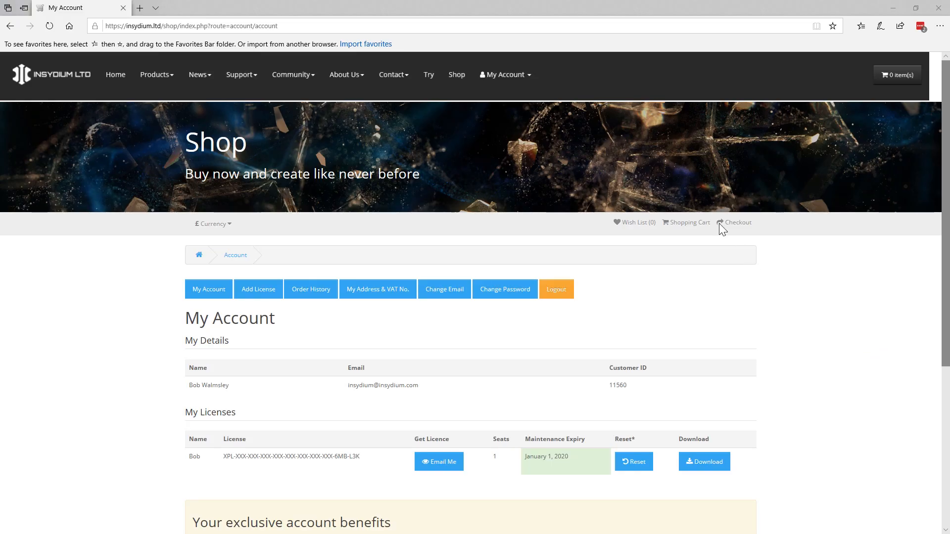
Review the green maintenance expiry on My Account, then browse the Constraints maintenance training videos.
click(504, 74)
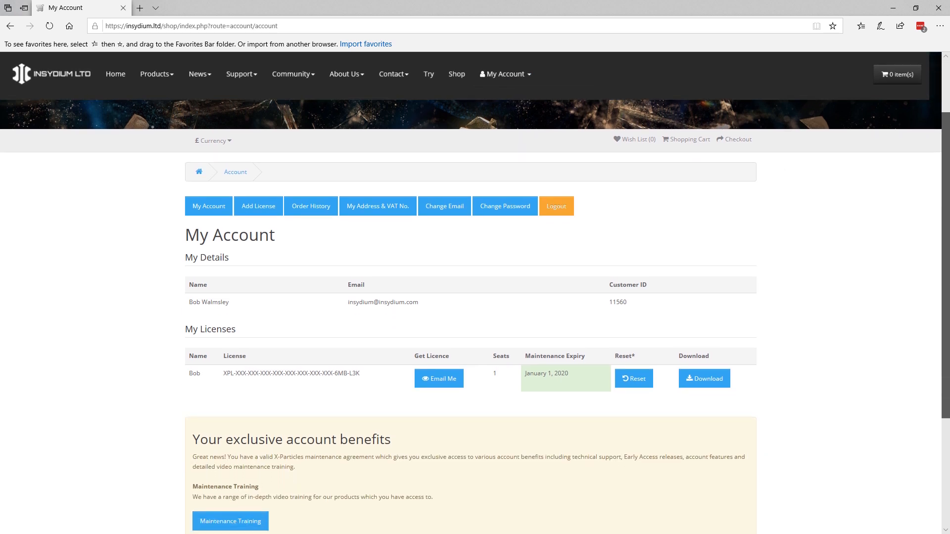
scroll(down, 3)
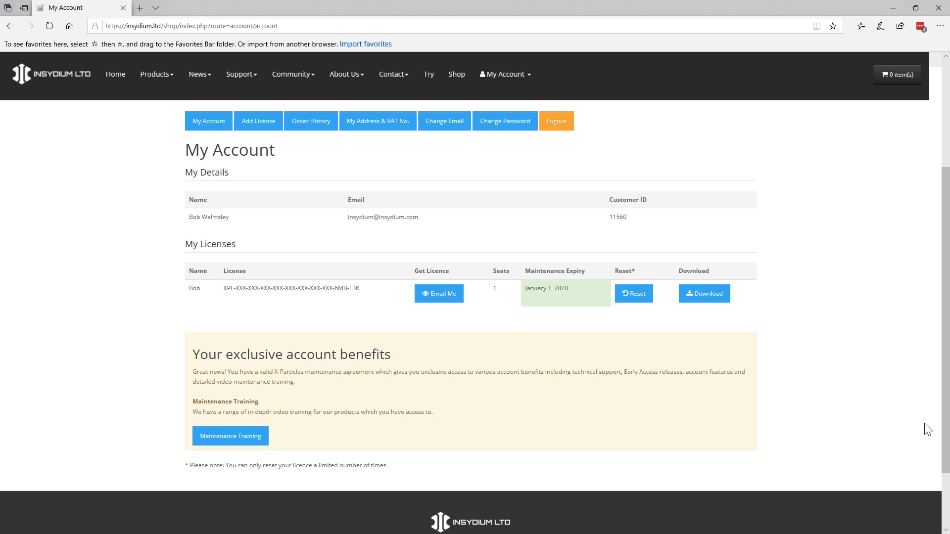
click(231, 436)
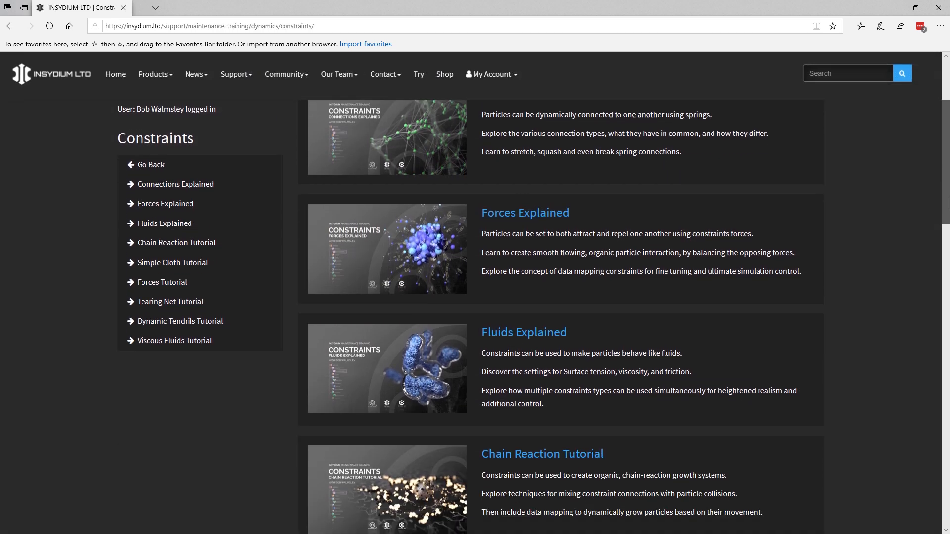
scroll(down, 3)
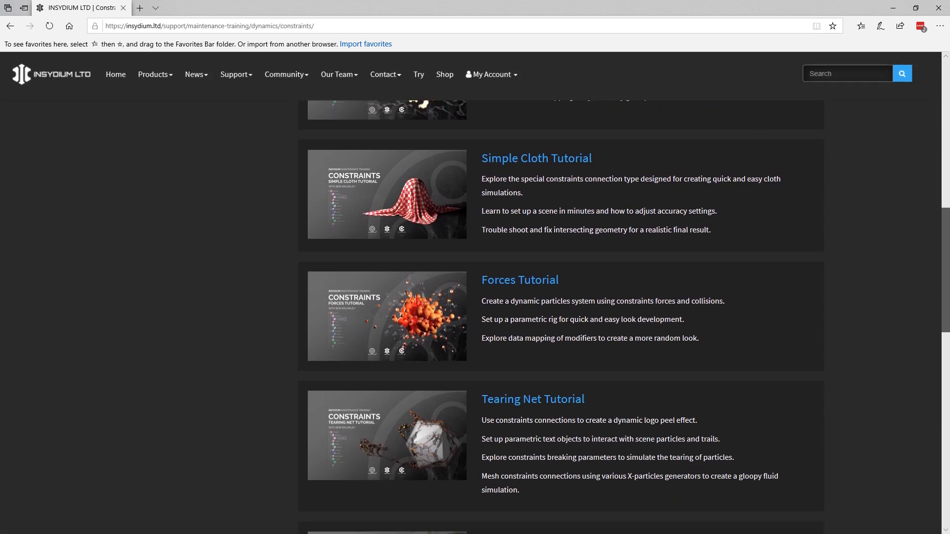
scroll(down, 3)
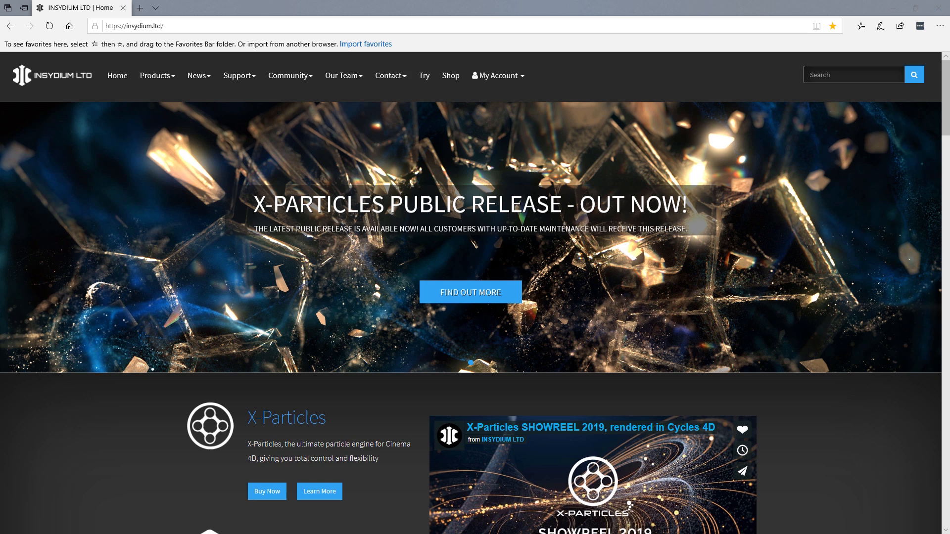
mouse_move(529, 179)
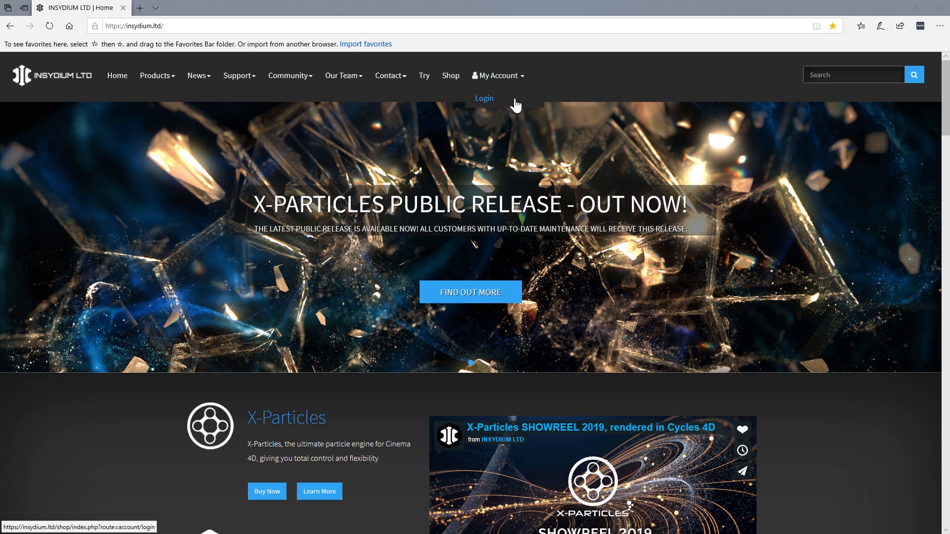
Use the My Account menu's Login link to reach the Account Login page.
click(484, 98)
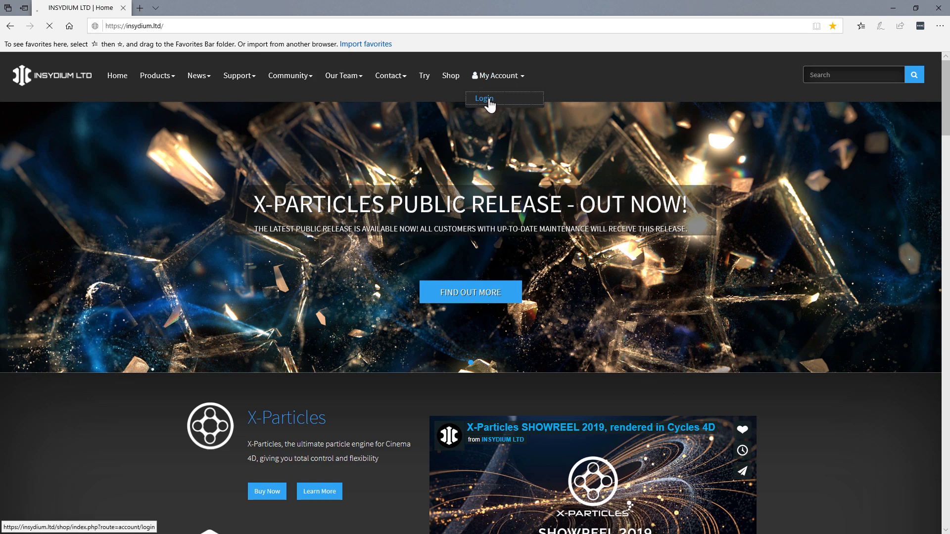
click(484, 98)
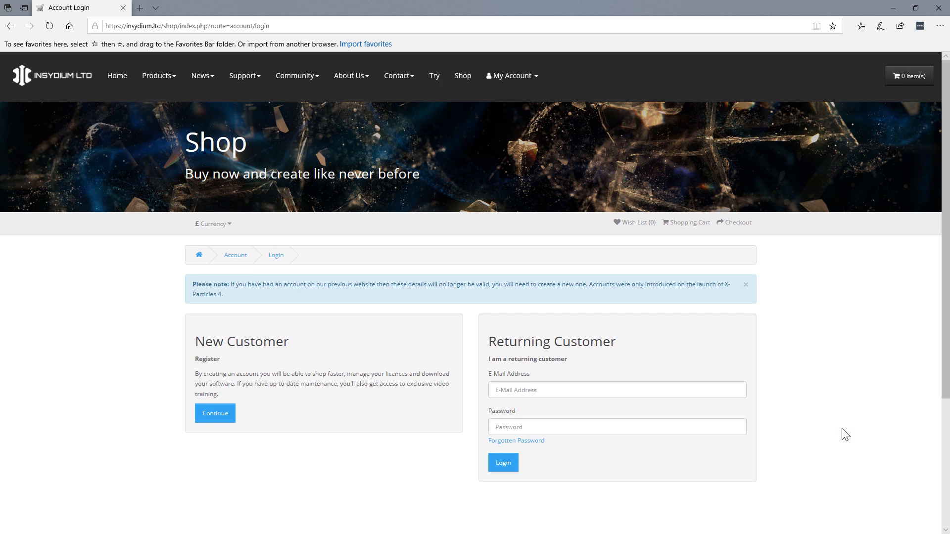
mouse_move(802, 420)
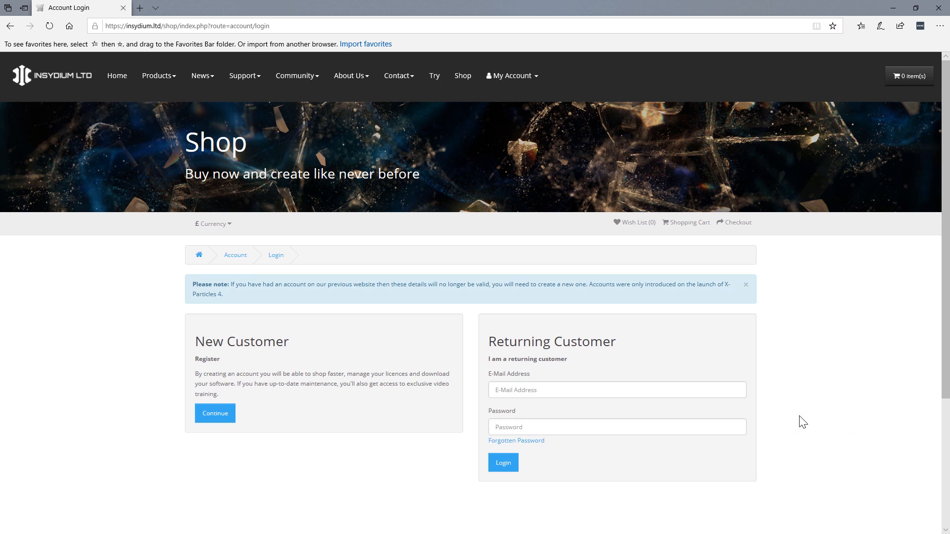
mouse_move(653, 499)
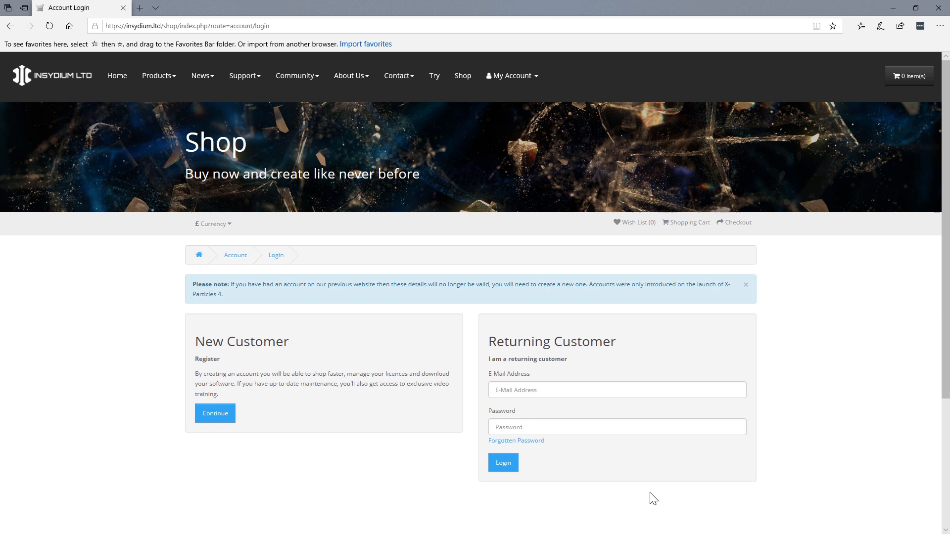
mouse_move(640, 505)
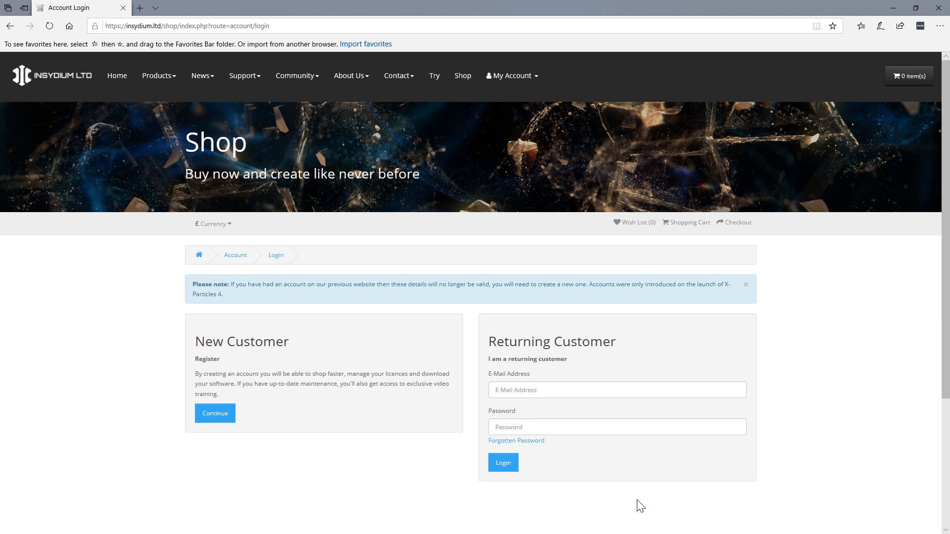
mouse_move(299, 406)
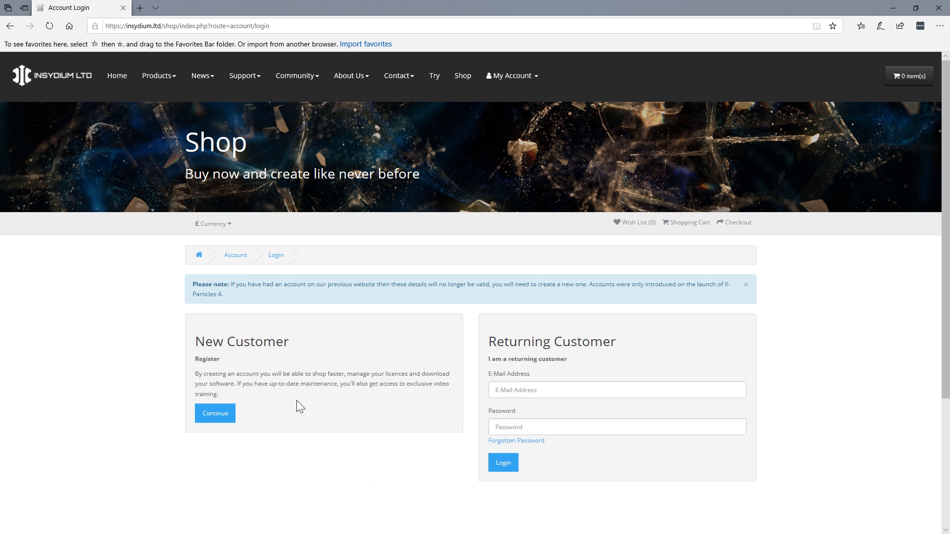
mouse_move(219, 416)
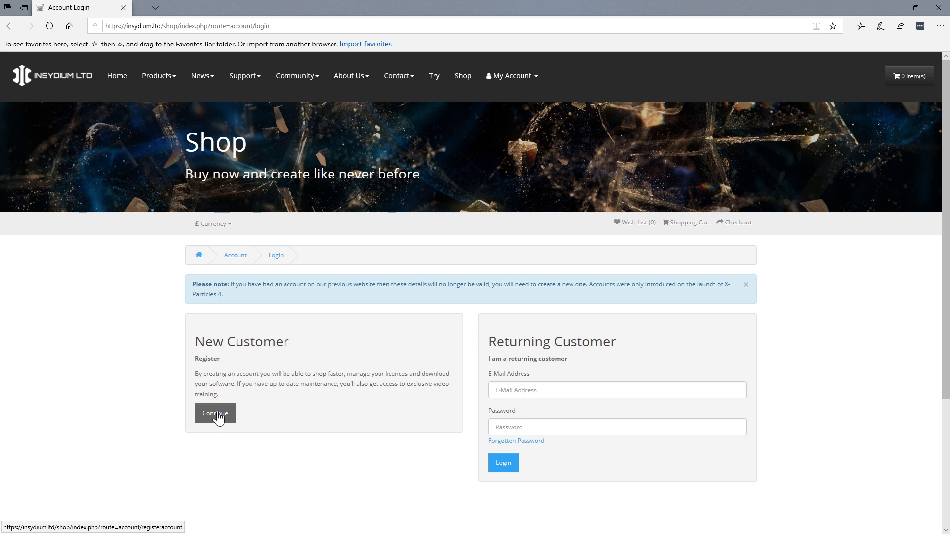
Register as a new customer via the Register Account form, landing on My Account.
click(215, 413)
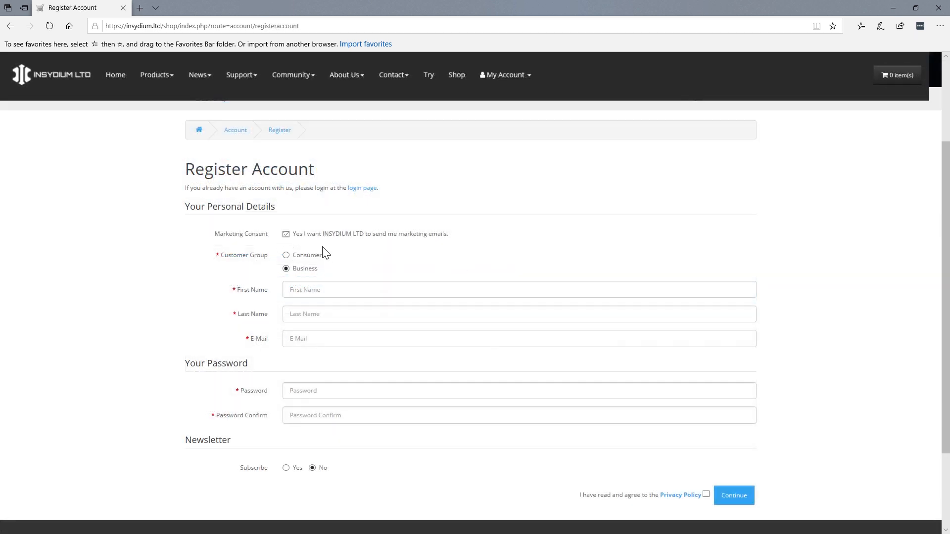
click(327, 338)
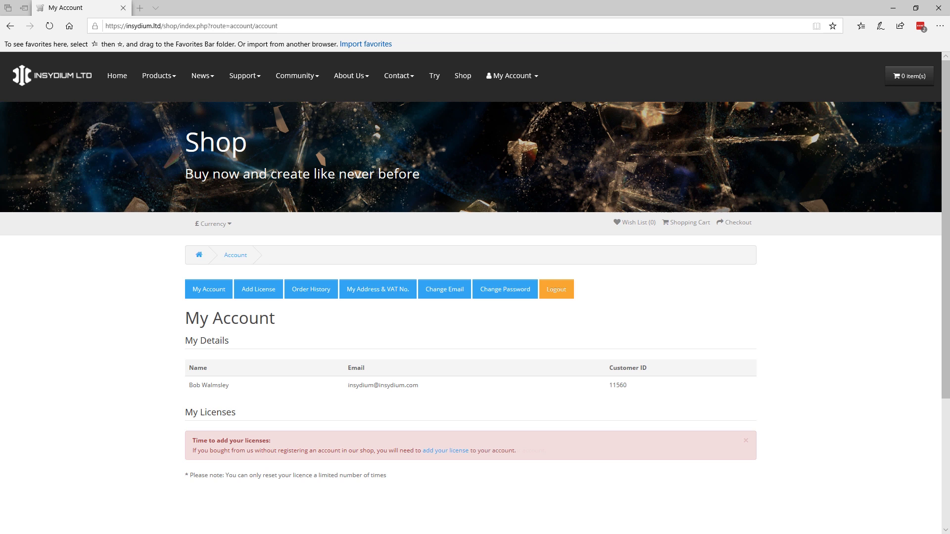
mouse_move(461, 466)
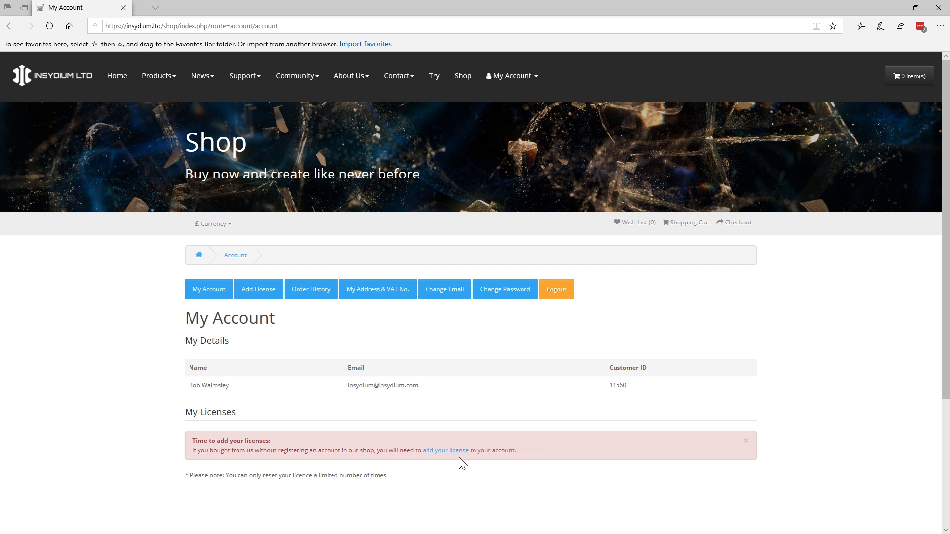
Submit the X-Particles licence key on the Add Licences page.
click(445, 450)
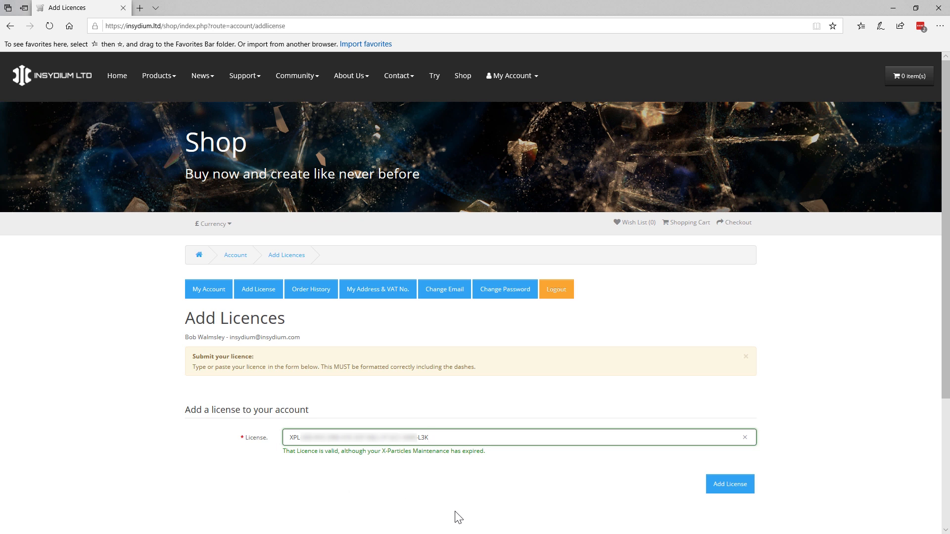
mouse_move(468, 520)
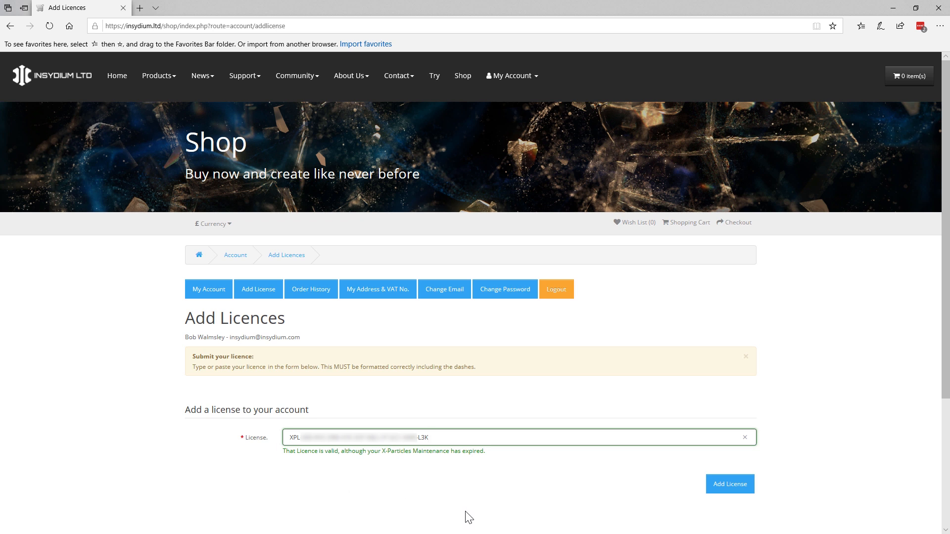
mouse_move(692, 484)
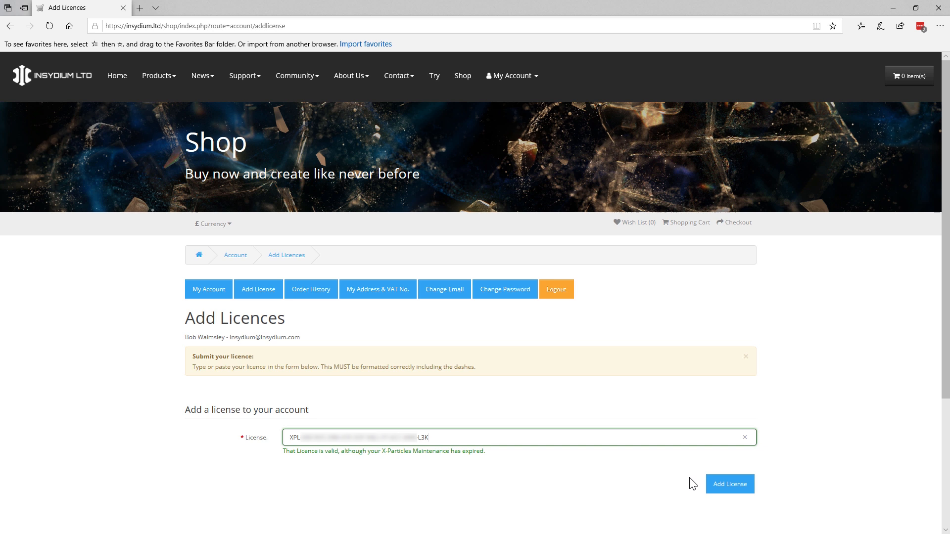
click(729, 484)
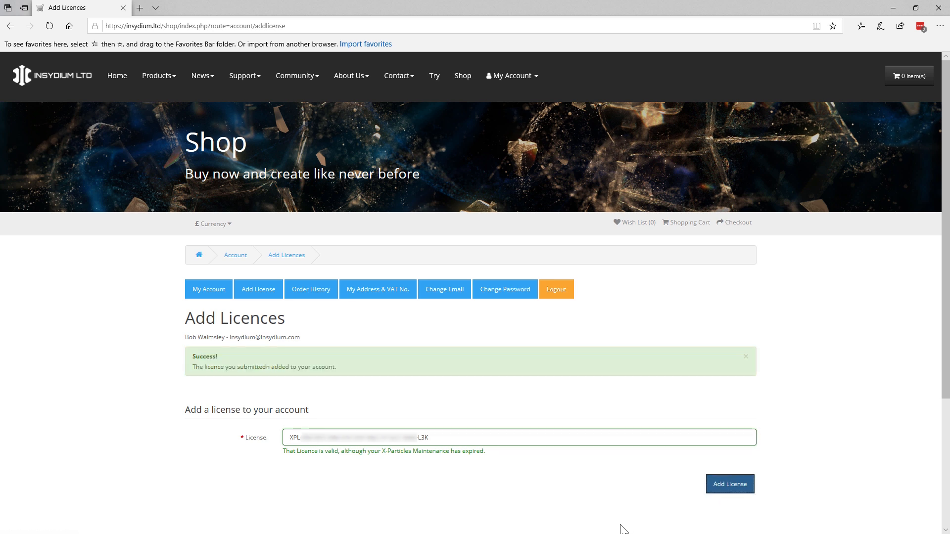
mouse_move(200, 295)
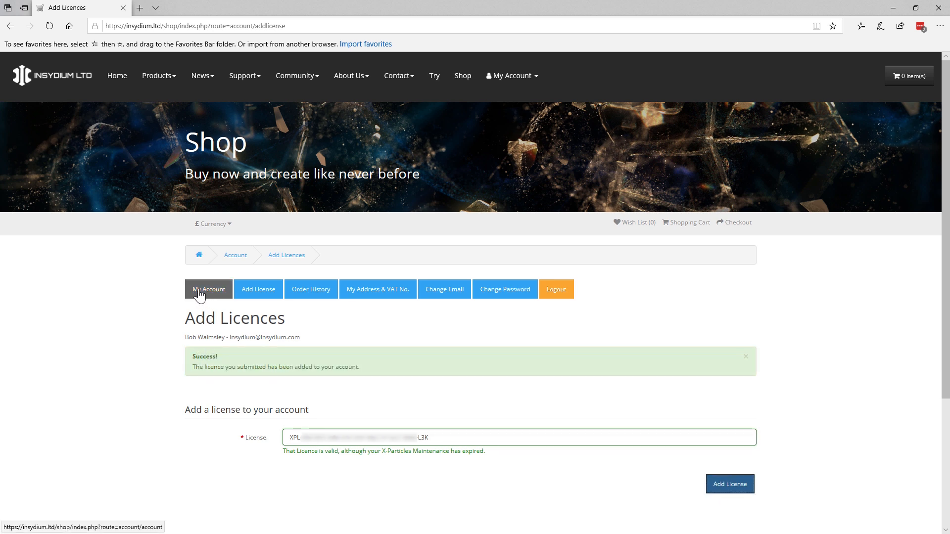
Check the licence's red maintenance expiry, then go to the Maintenance Agreement page via Renew Now.
click(208, 289)
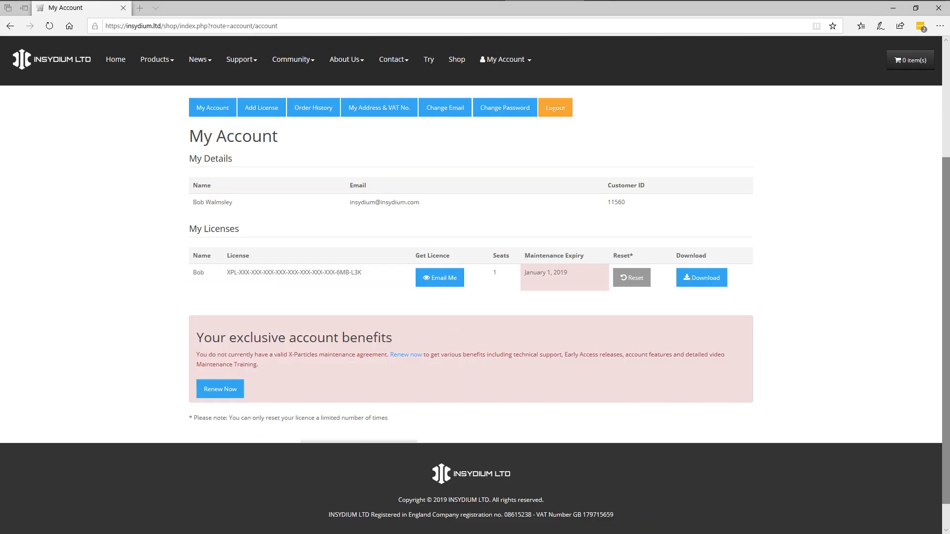
mouse_move(613, 349)
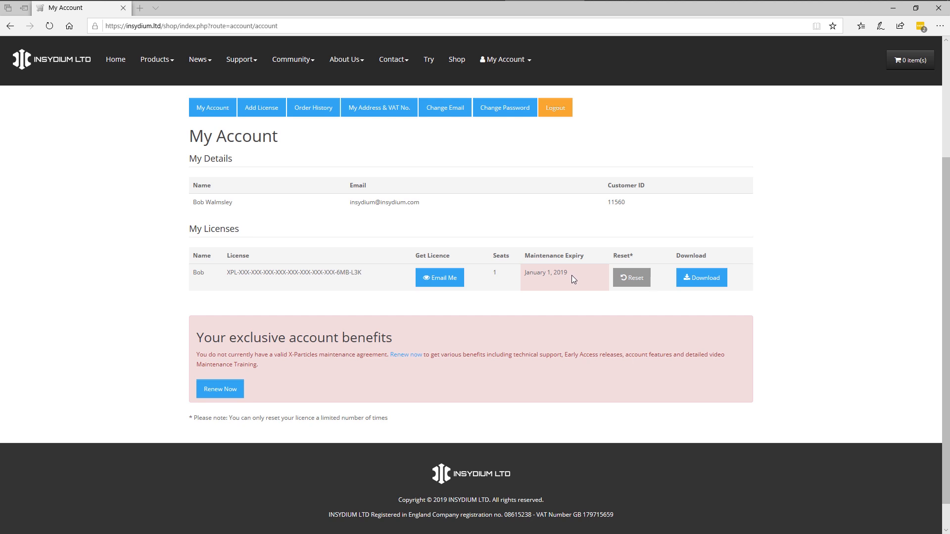
mouse_move(512, 320)
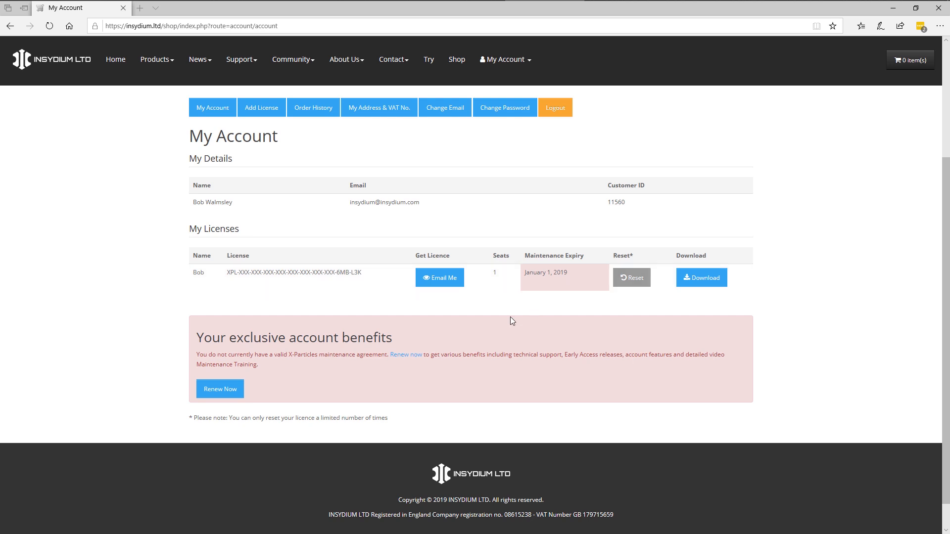
mouse_move(397, 389)
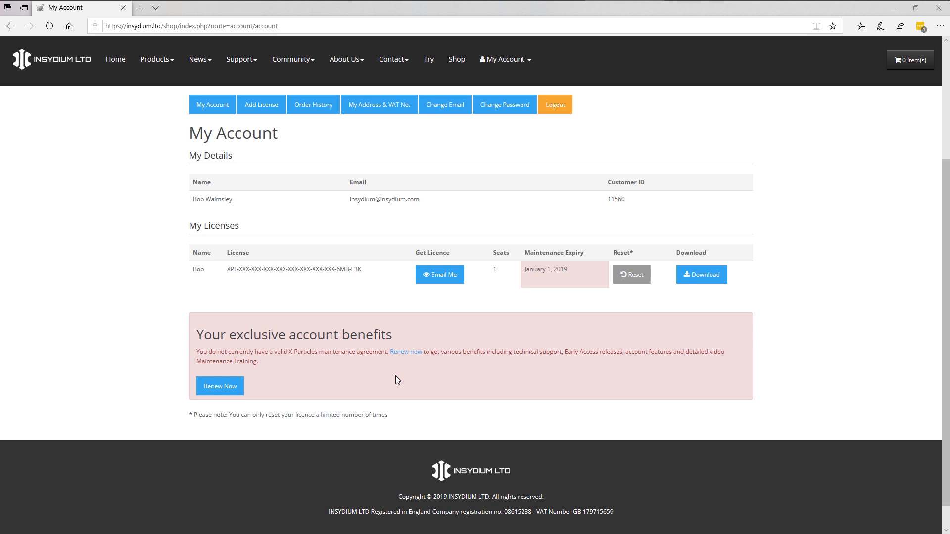
mouse_move(396, 279)
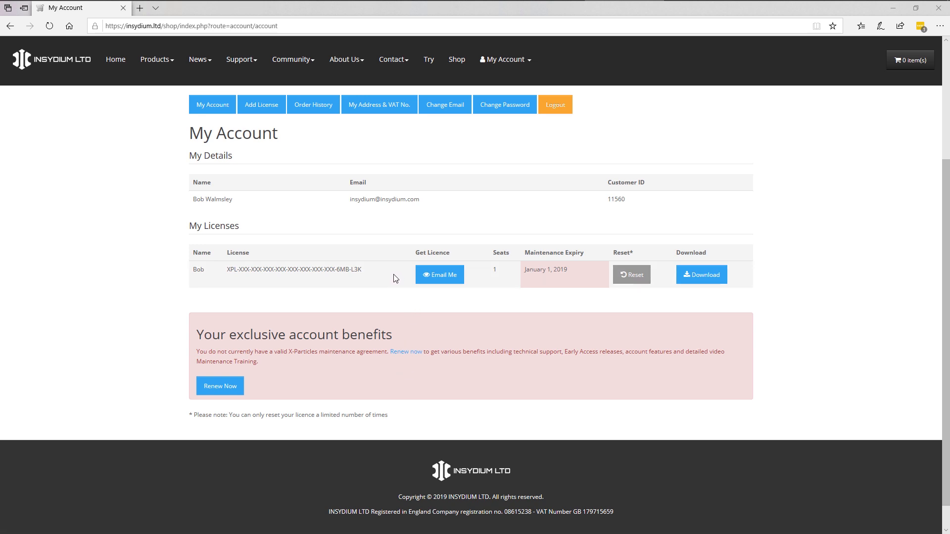
mouse_move(750, 280)
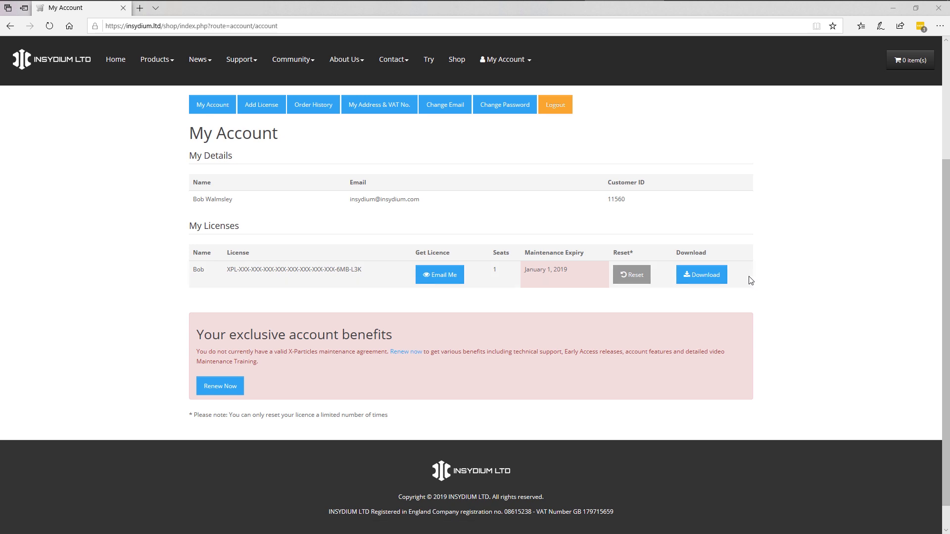
mouse_move(746, 281)
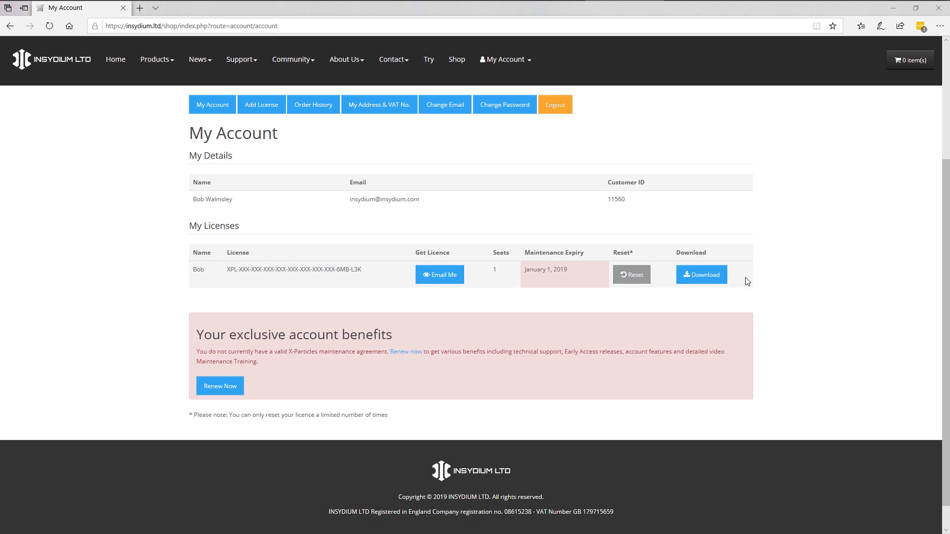
mouse_move(749, 278)
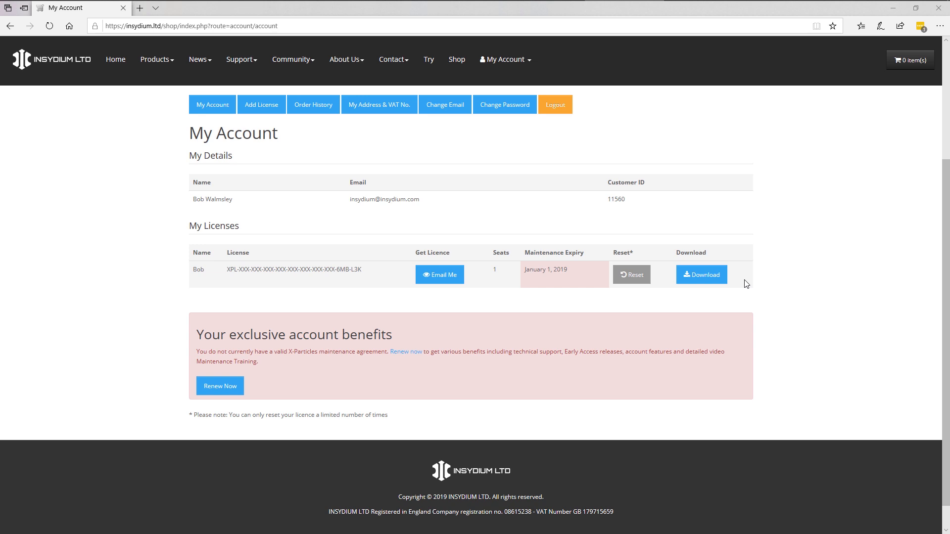
mouse_move(748, 278)
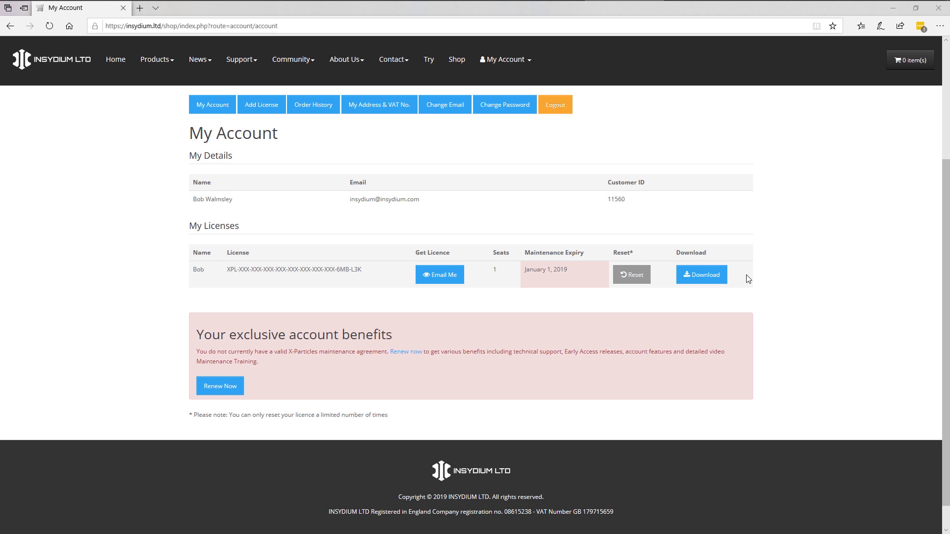
mouse_move(530, 347)
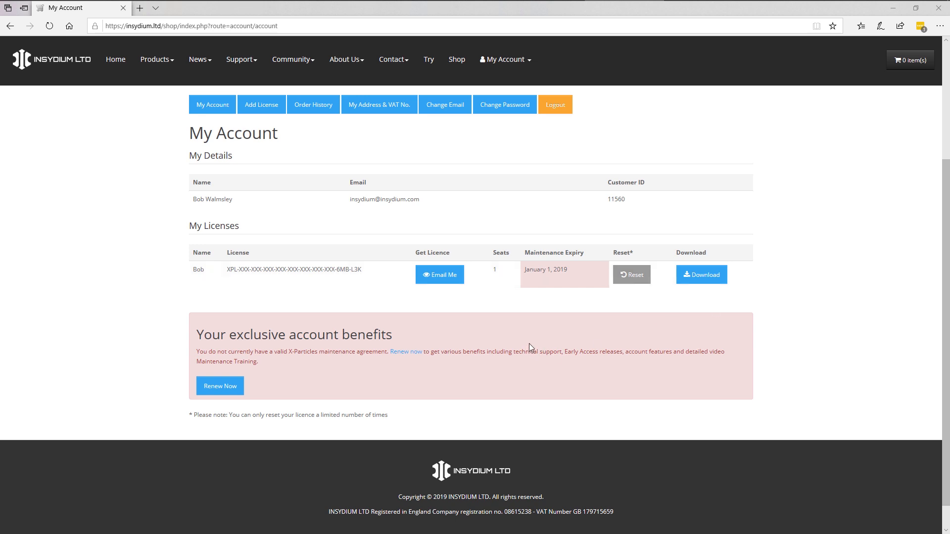
mouse_move(549, 370)
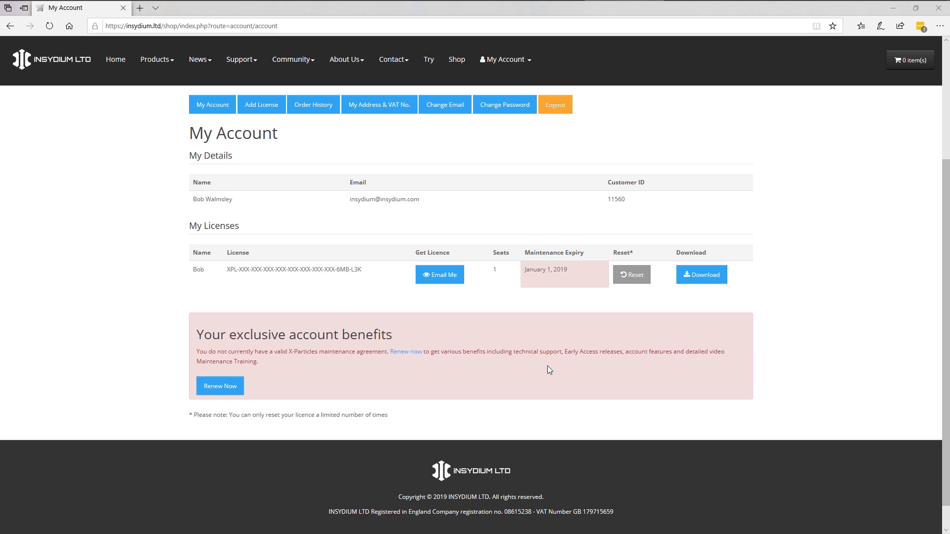
mouse_move(552, 373)
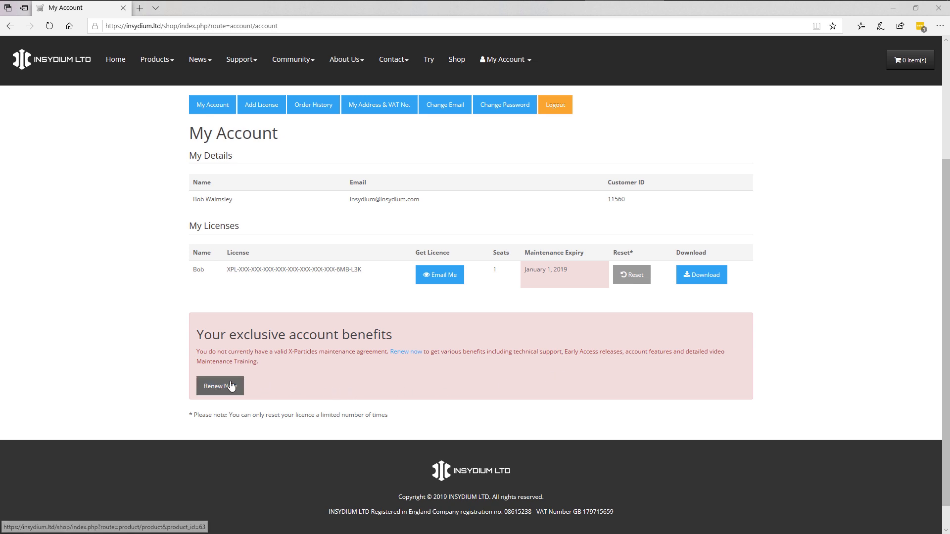
click(219, 386)
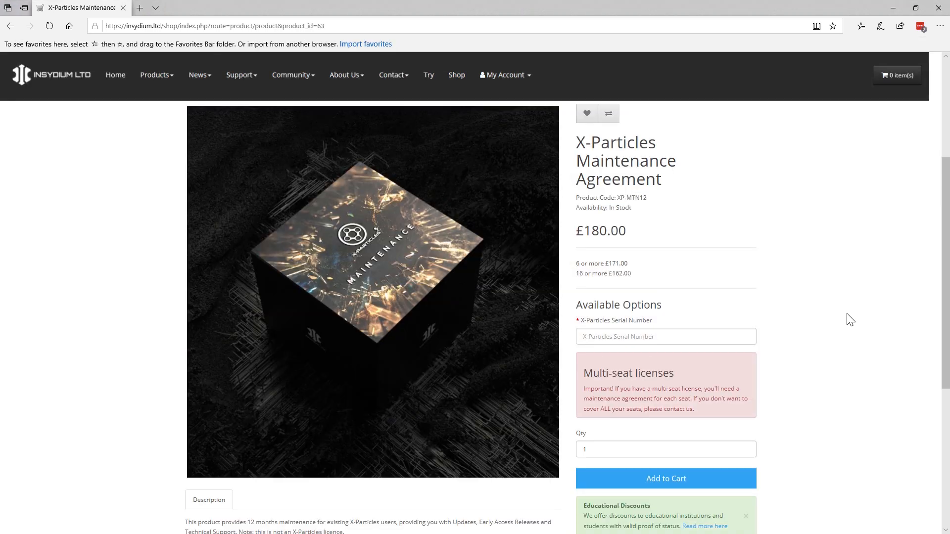
mouse_move(854, 315)
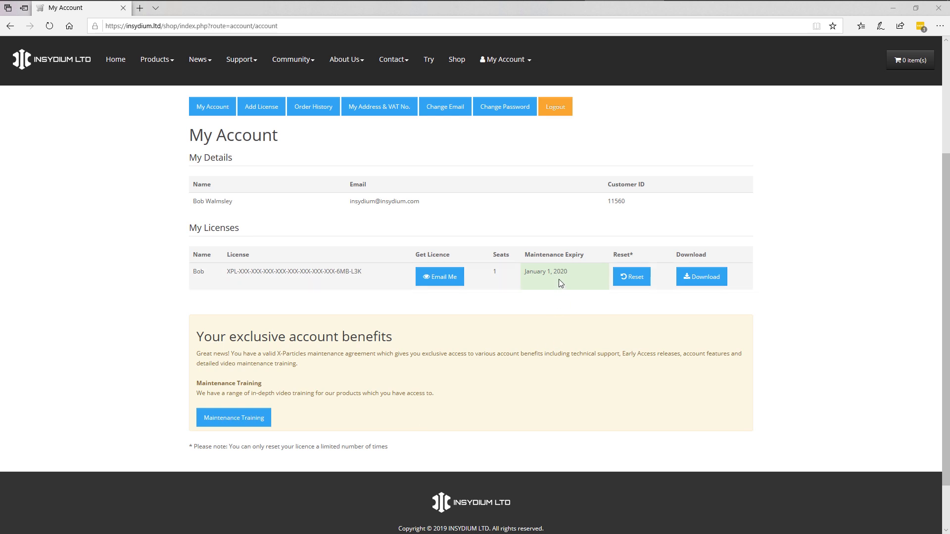
mouse_move(559, 279)
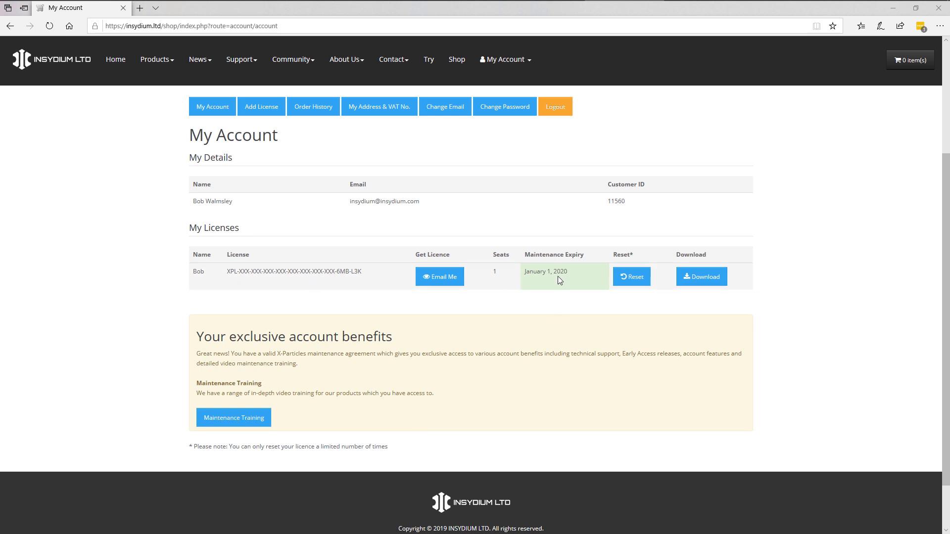
mouse_move(525, 296)
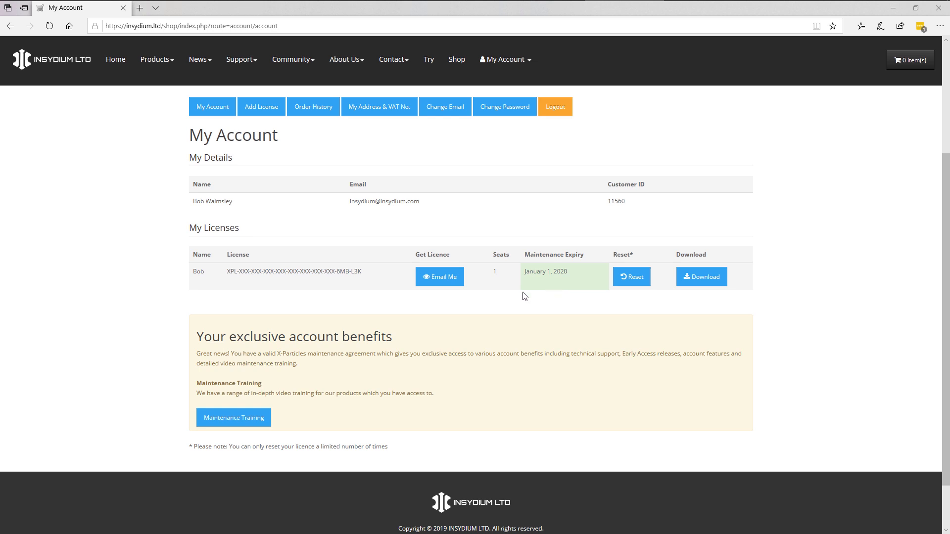
mouse_move(387, 281)
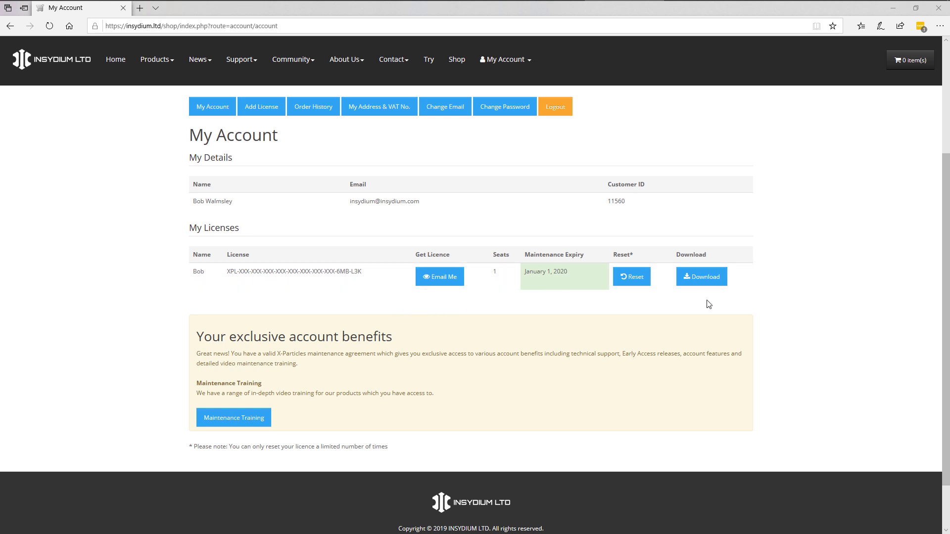
mouse_move(760, 281)
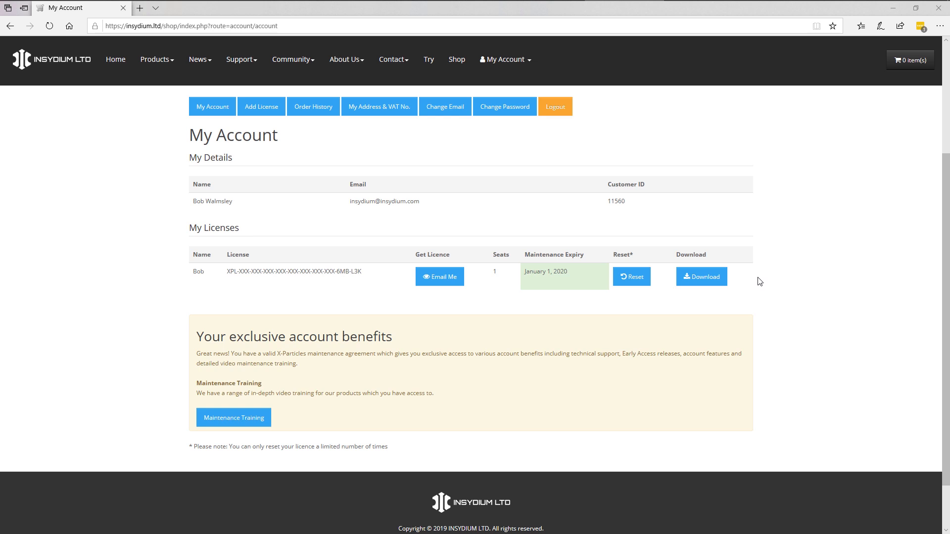
mouse_move(762, 280)
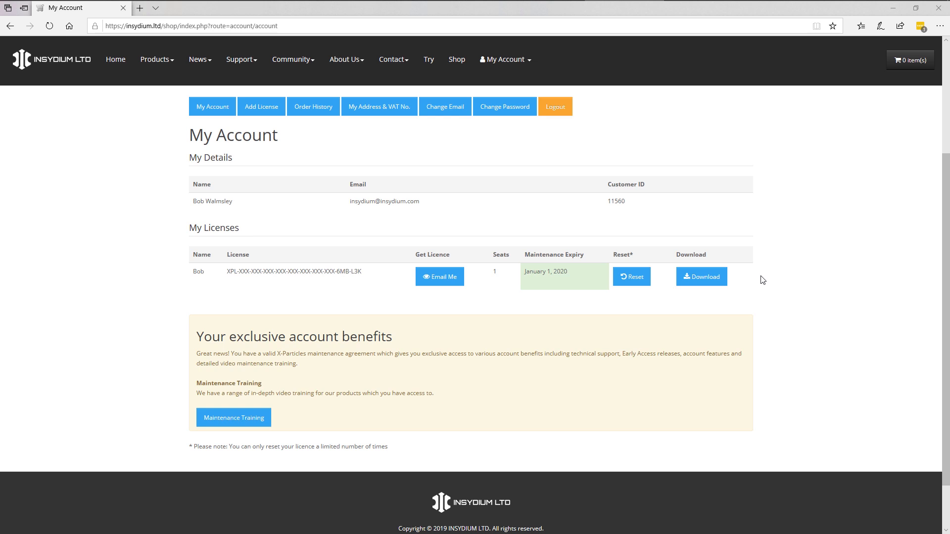
mouse_move(678, 346)
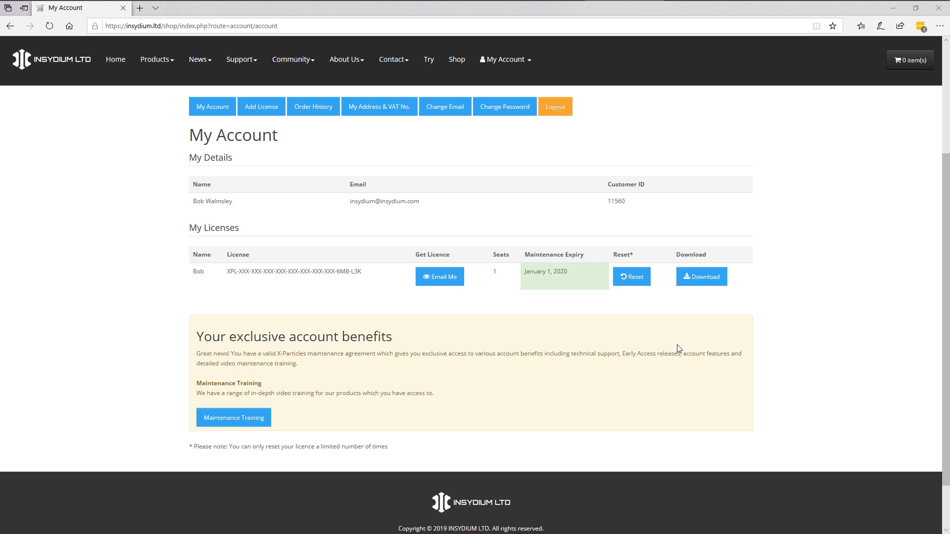
mouse_move(681, 350)
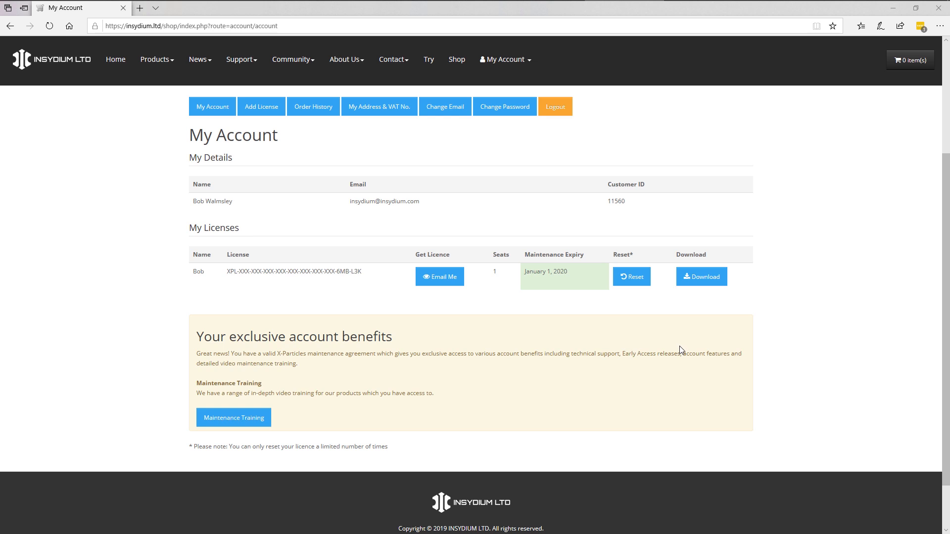
mouse_move(620, 397)
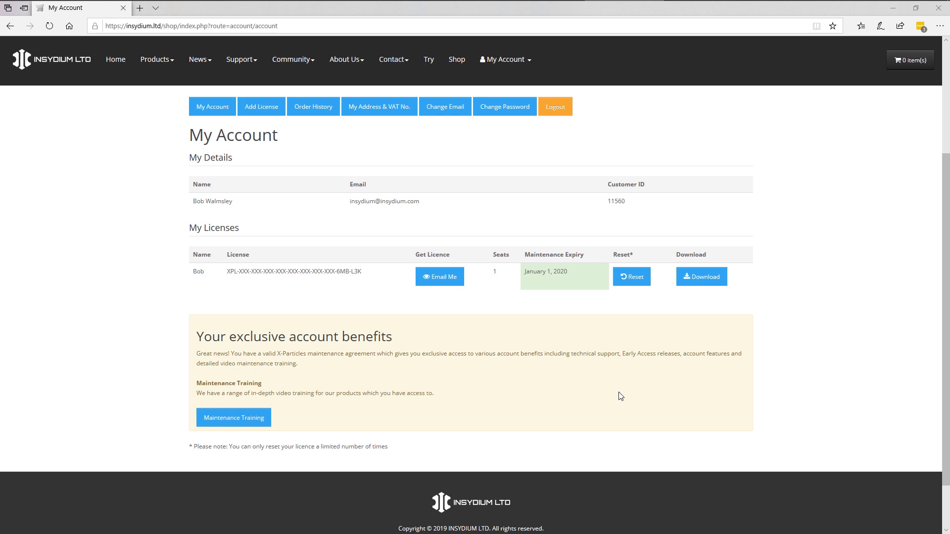
mouse_move(617, 393)
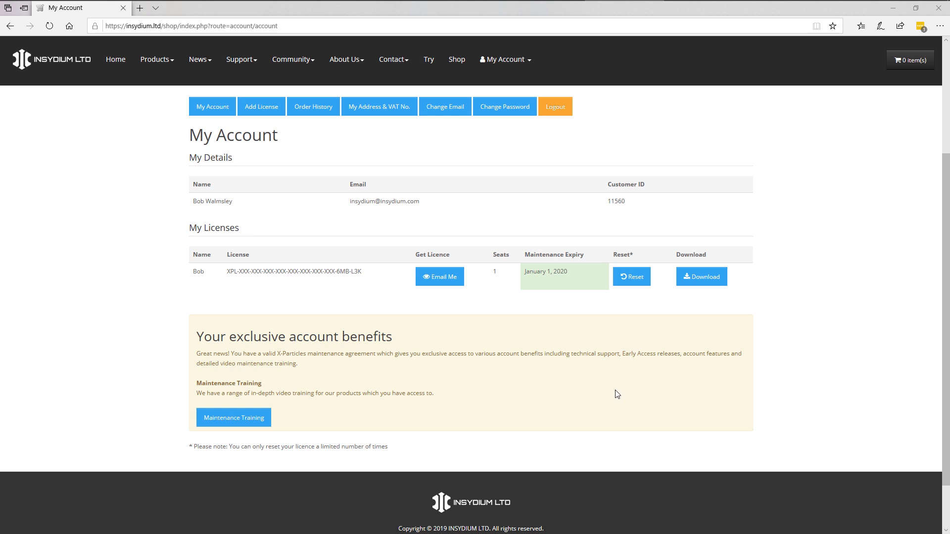
mouse_move(617, 393)
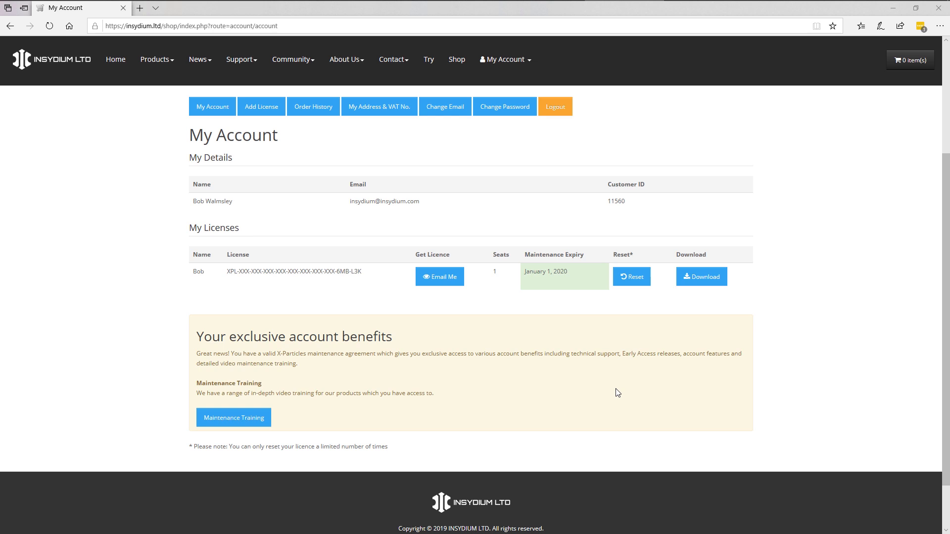
mouse_move(626, 396)
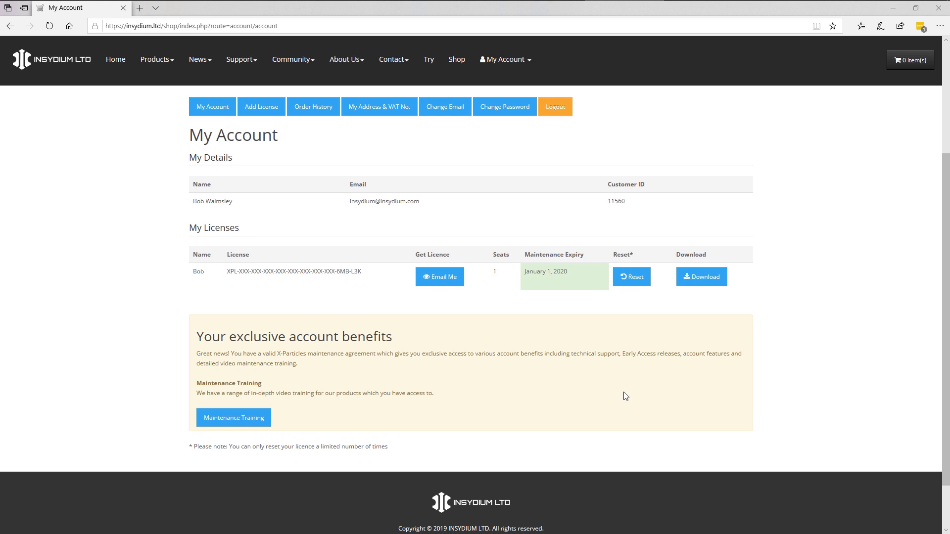
mouse_move(562, 405)
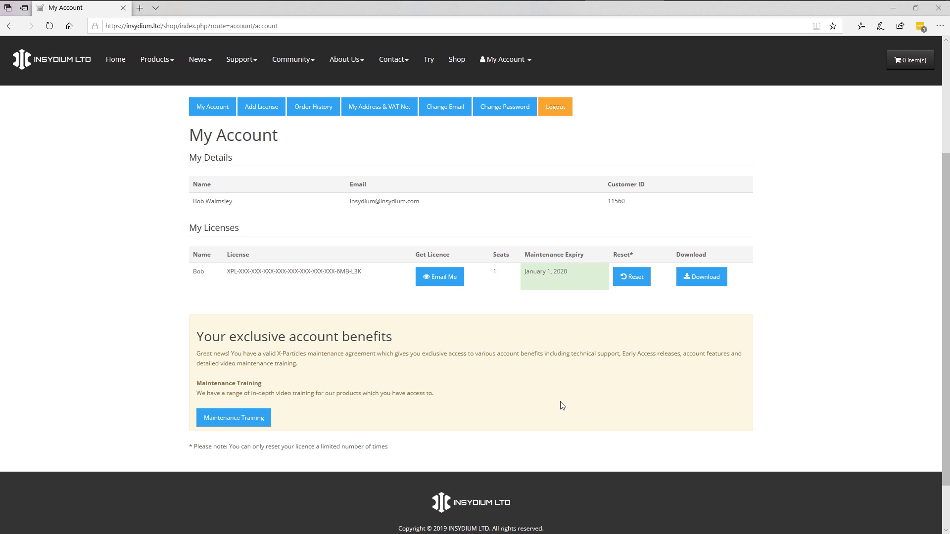
mouse_move(558, 406)
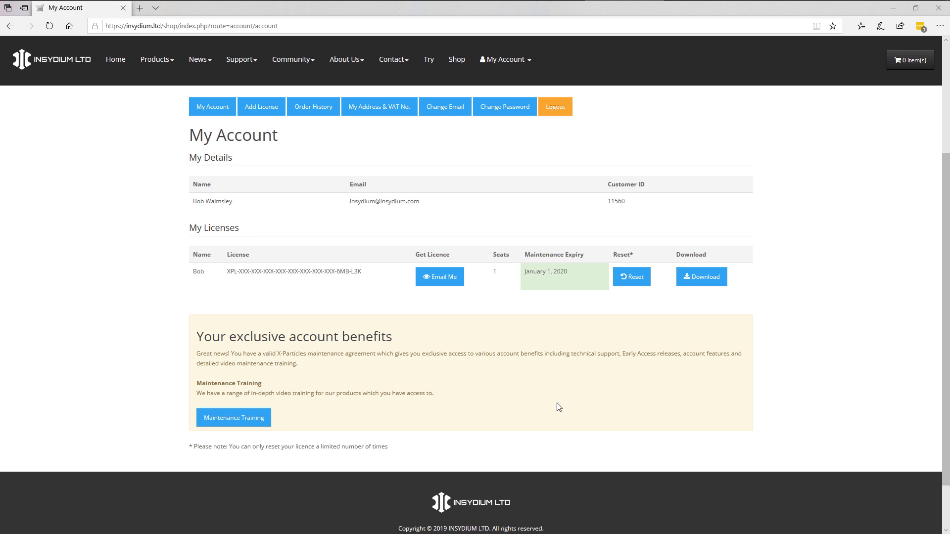
mouse_move(556, 414)
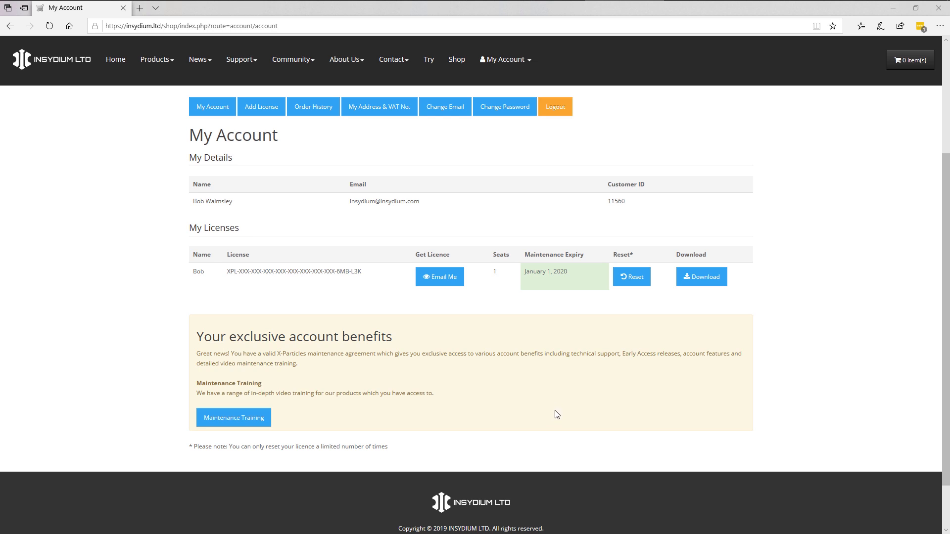
mouse_move(289, 427)
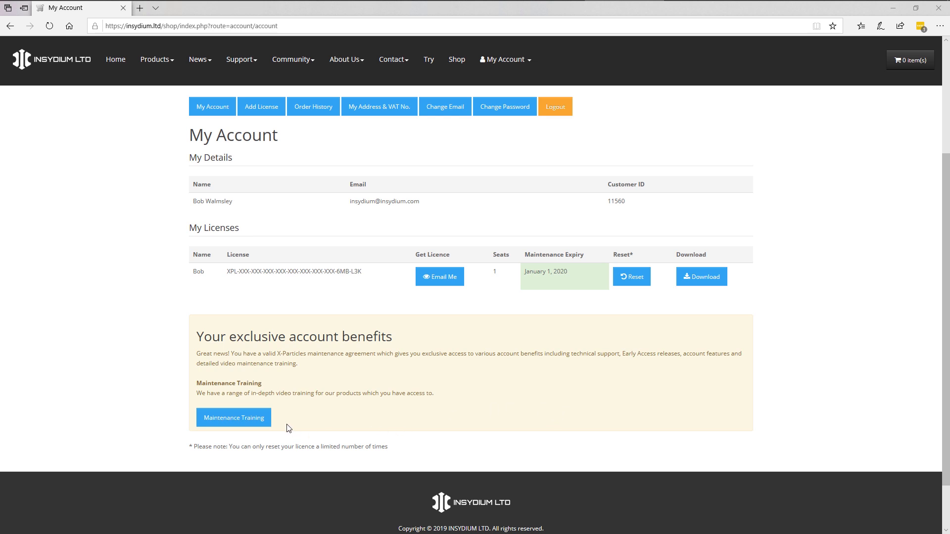
Go to Maintenance Training and its Dynamics category.
click(233, 418)
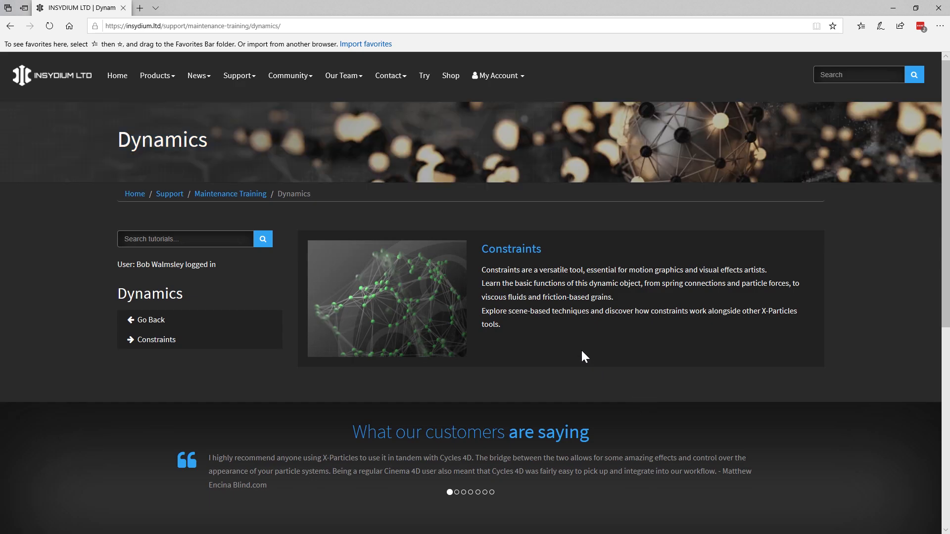
mouse_move(585, 363)
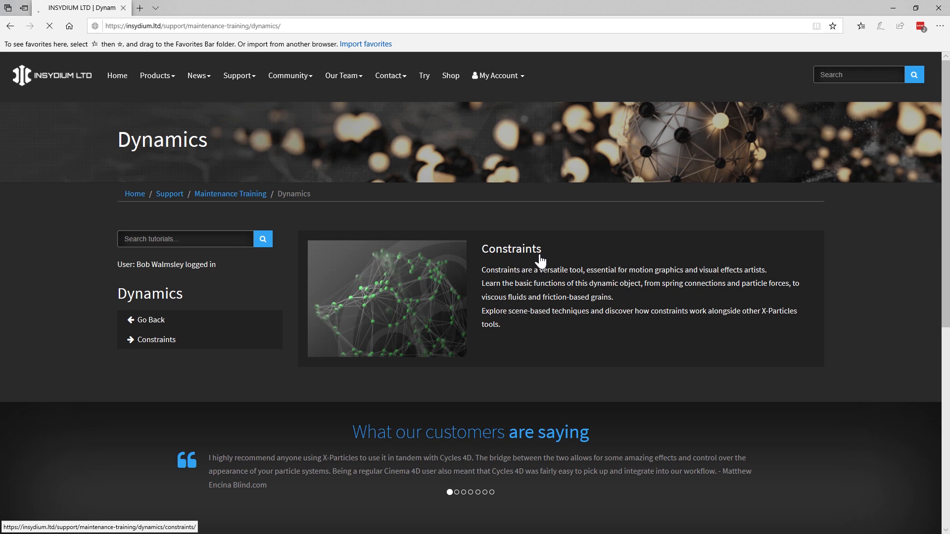
Browse the Constraints tutorials from Connections Explained down to Viscous Fluids and back to the top.
click(156, 340)
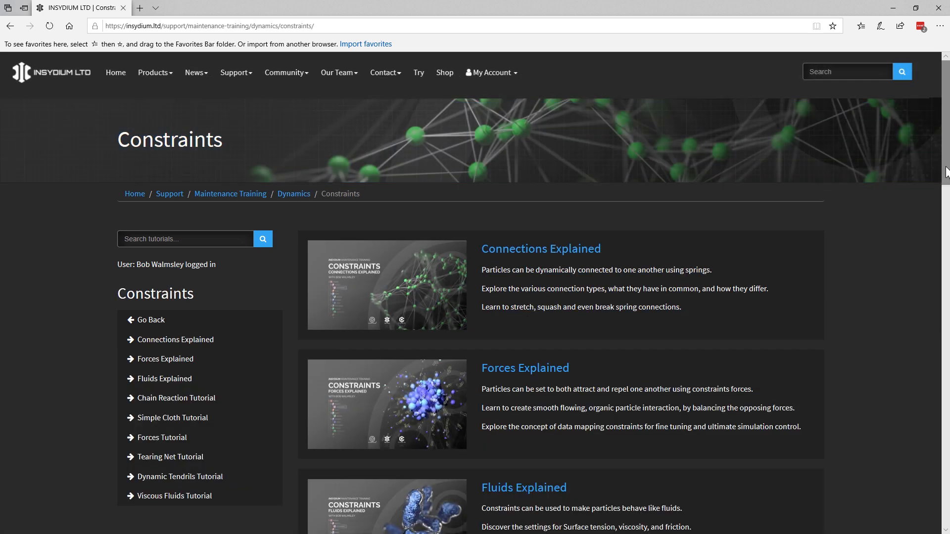
scroll(down, 3)
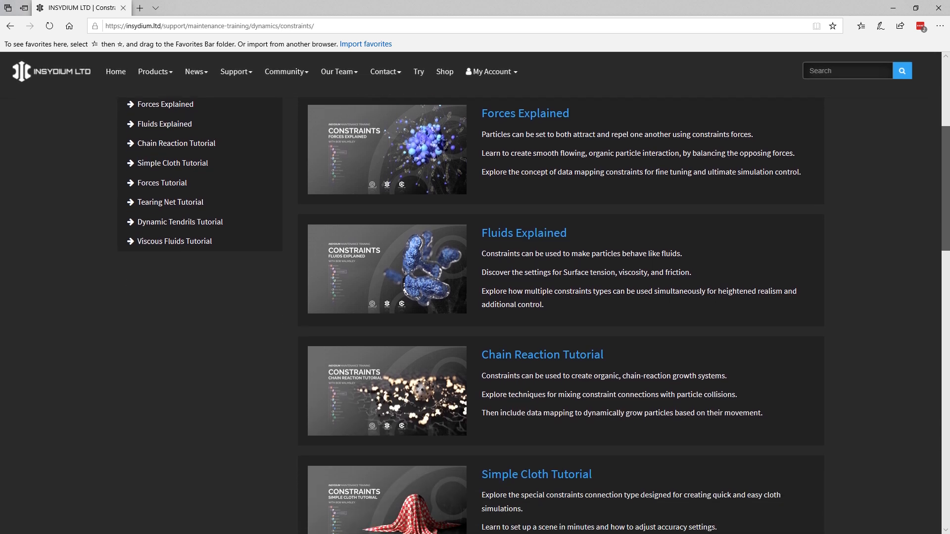
scroll(down, 3)
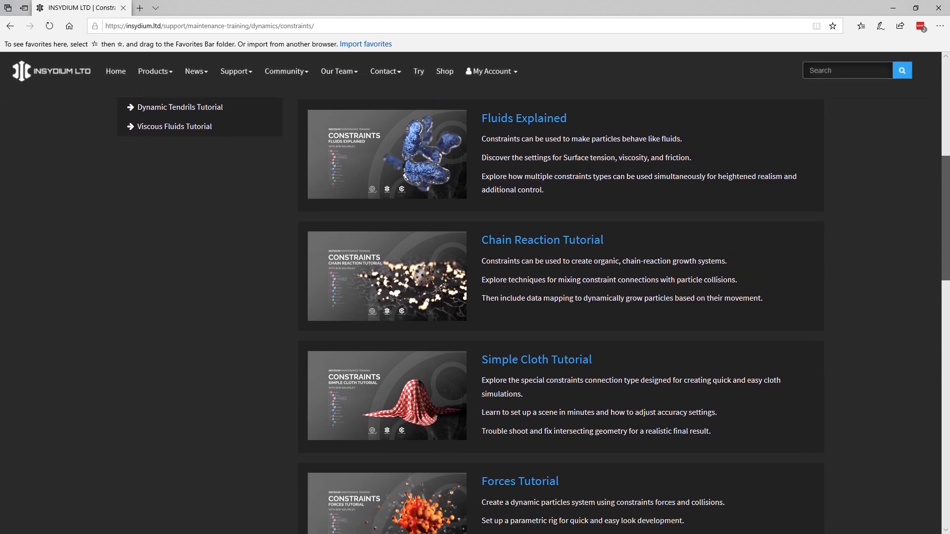
scroll(down, 3)
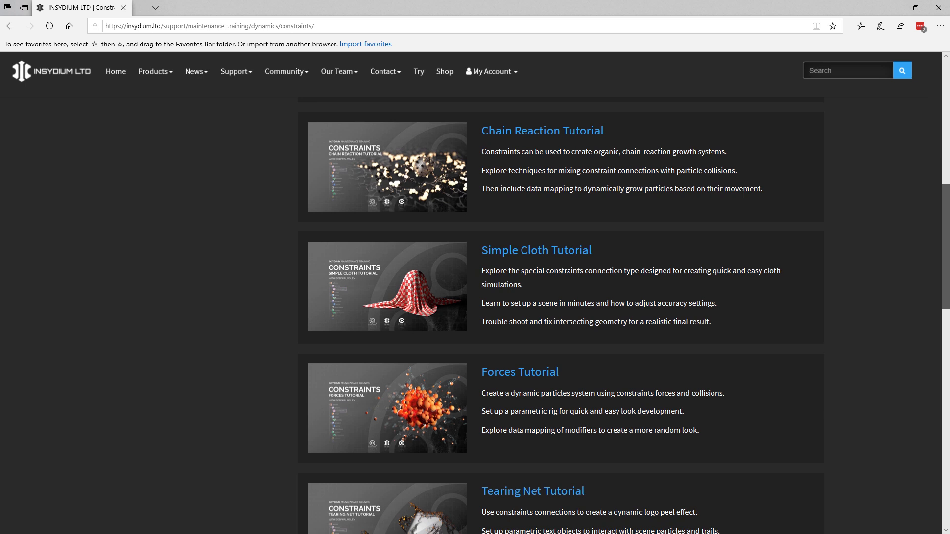
scroll(down, 3)
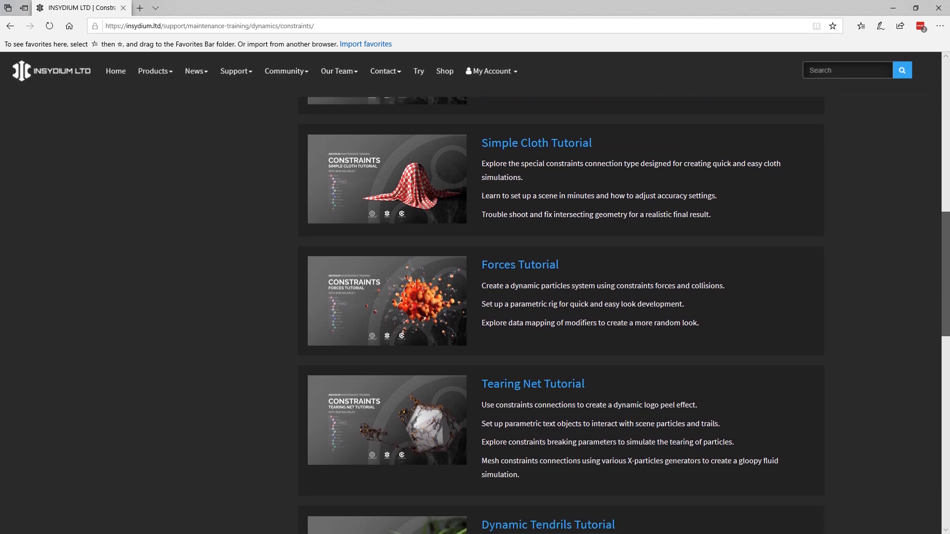
scroll(down, 3)
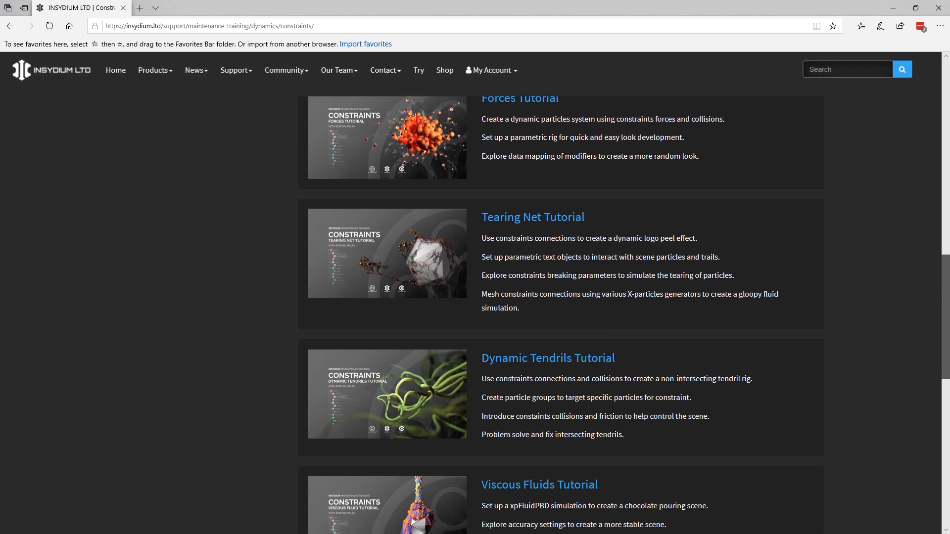
scroll(down, 3)
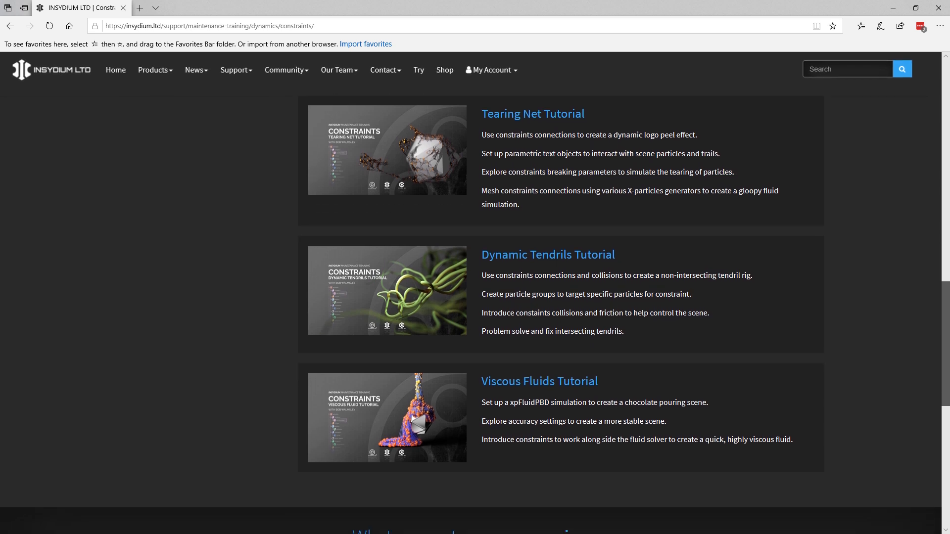
scroll(up, 3)
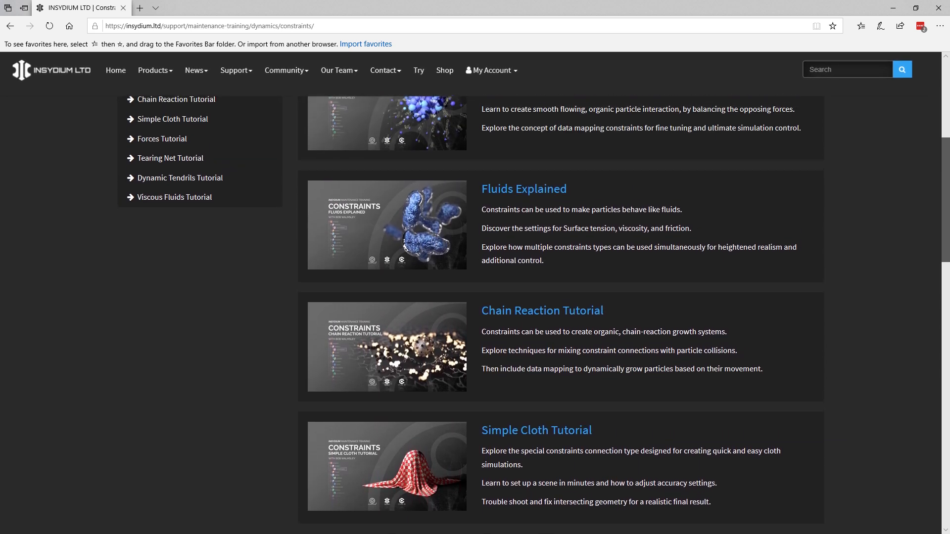
scroll(up, 3)
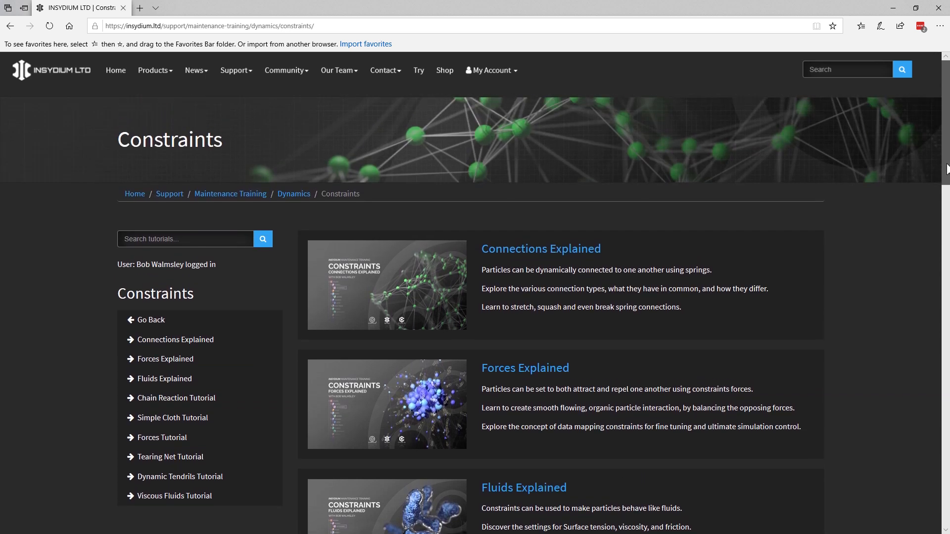
mouse_move(899, 326)
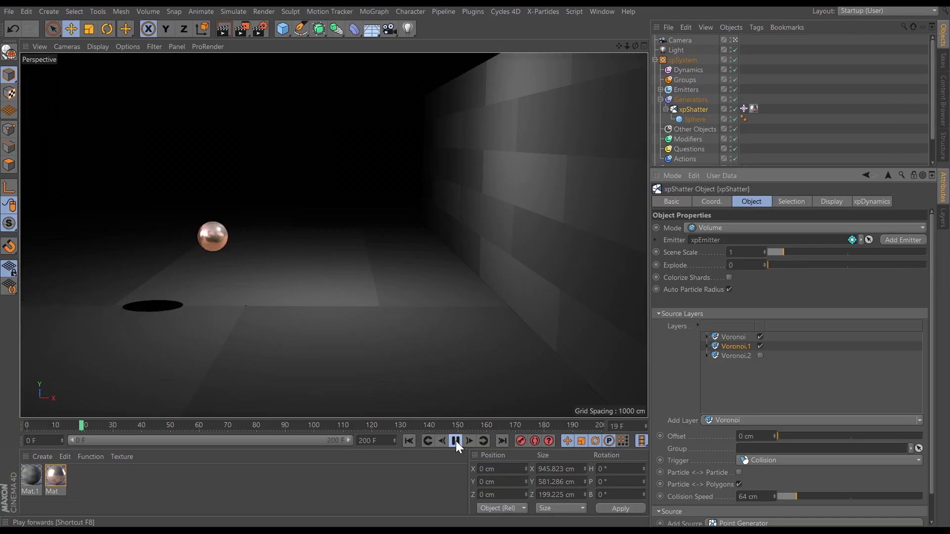
Run the xpShatter sphere-and-wall simulation from the timeline's Play Forwards control.
click(455, 441)
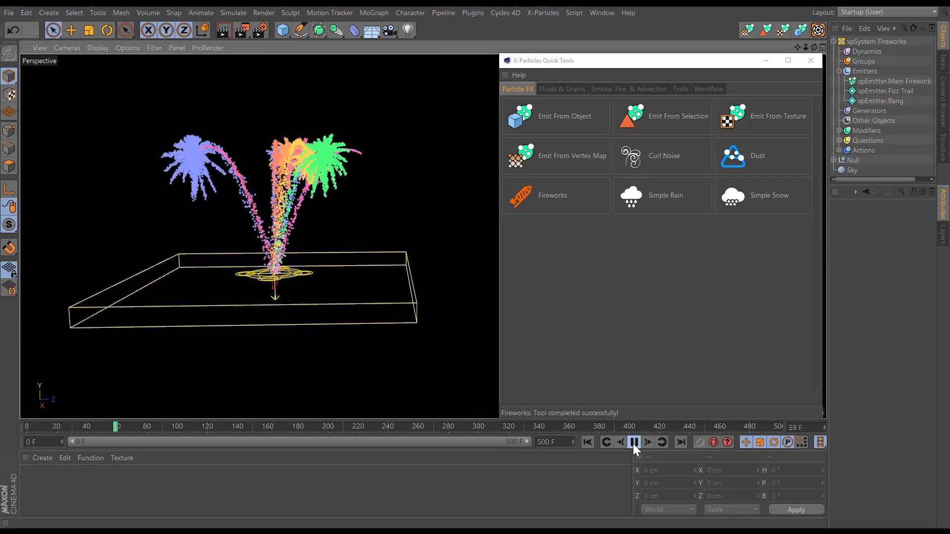
Play back the multicoloured X-Particles Quick Tools fireworks simulation.
click(628, 88)
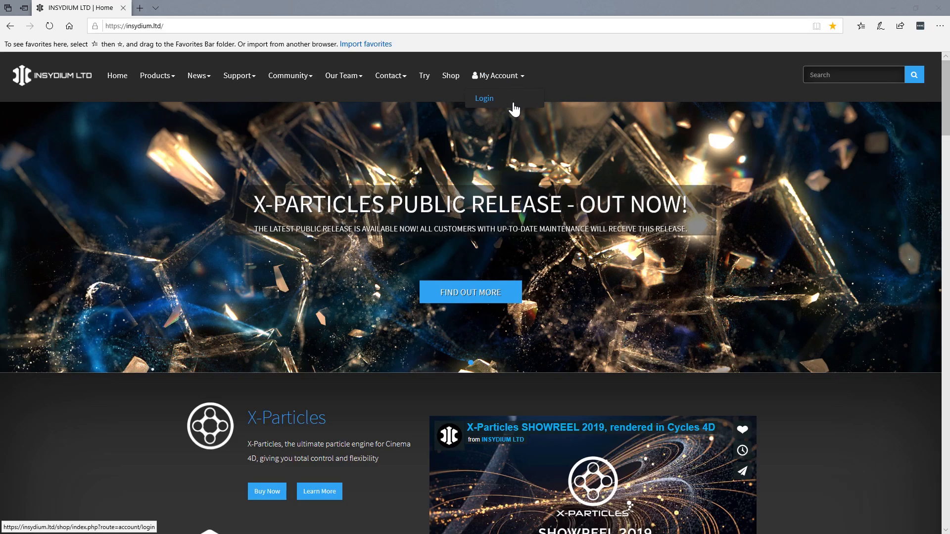
Log in from the My Account dropdown to show the green maintenance expiry.
click(483, 98)
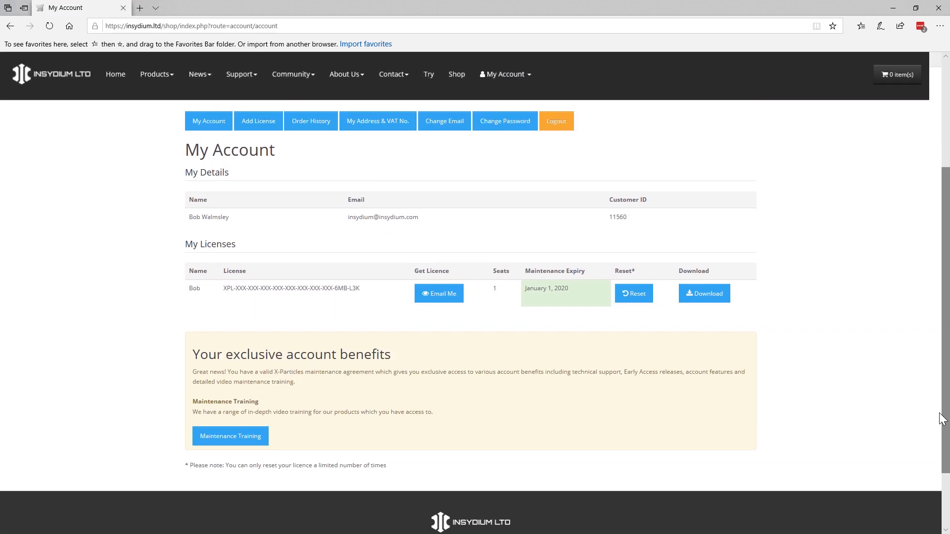